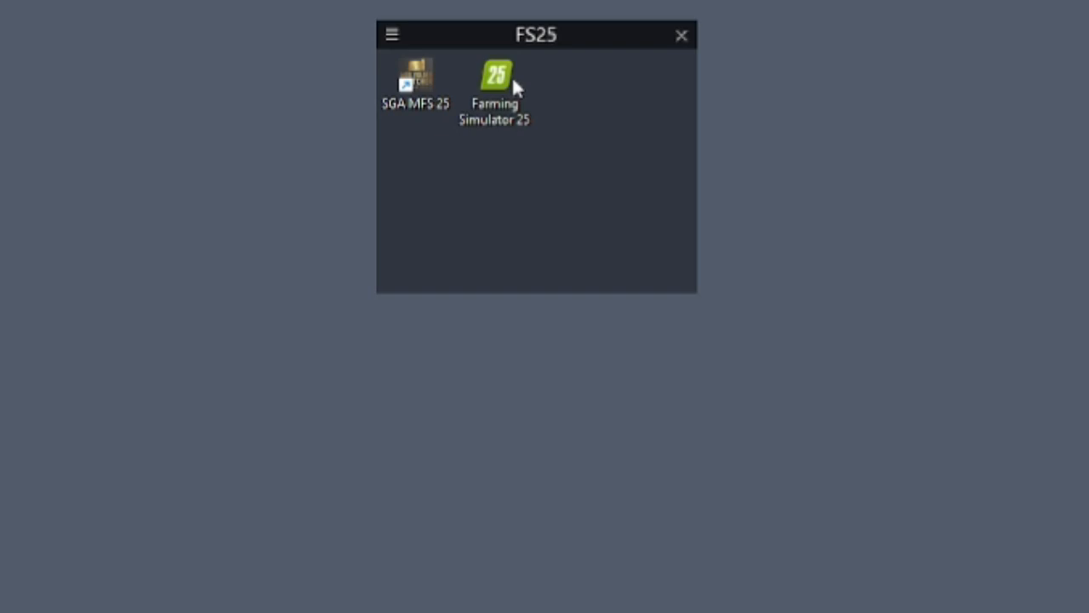
mouse_move(510, 99)
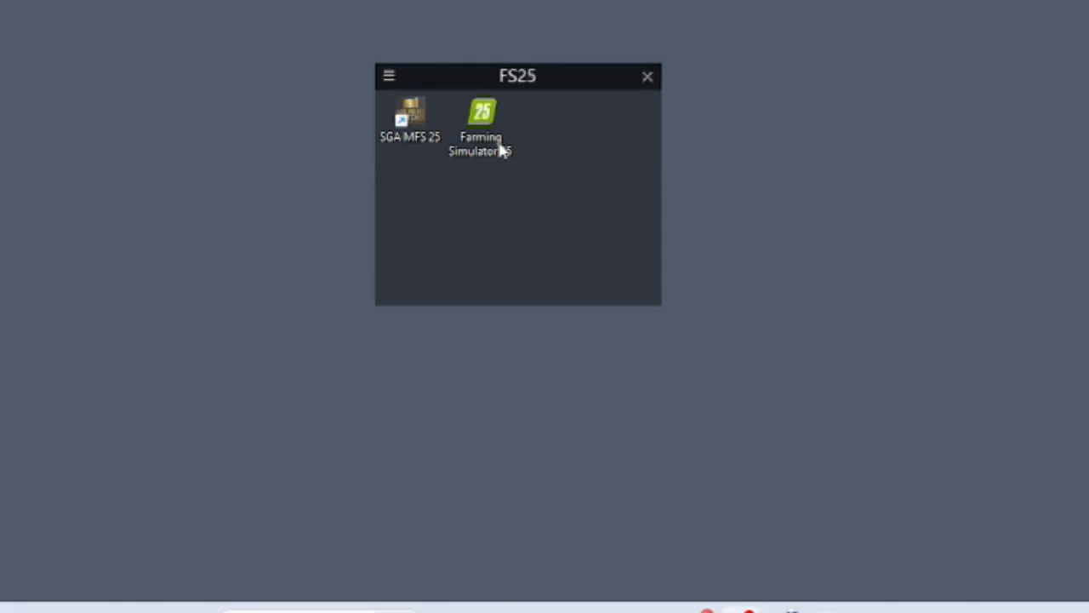
Open Properties for the Farming Simulator 25 shortcut to view its -cheats target.
right_click(480, 119)
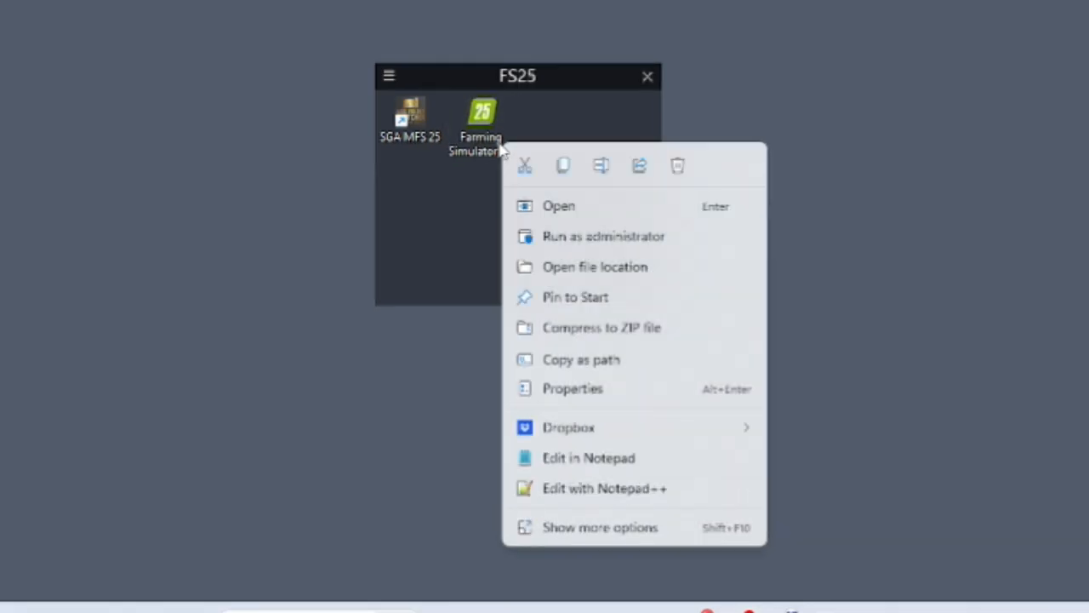
left_click(571, 388)
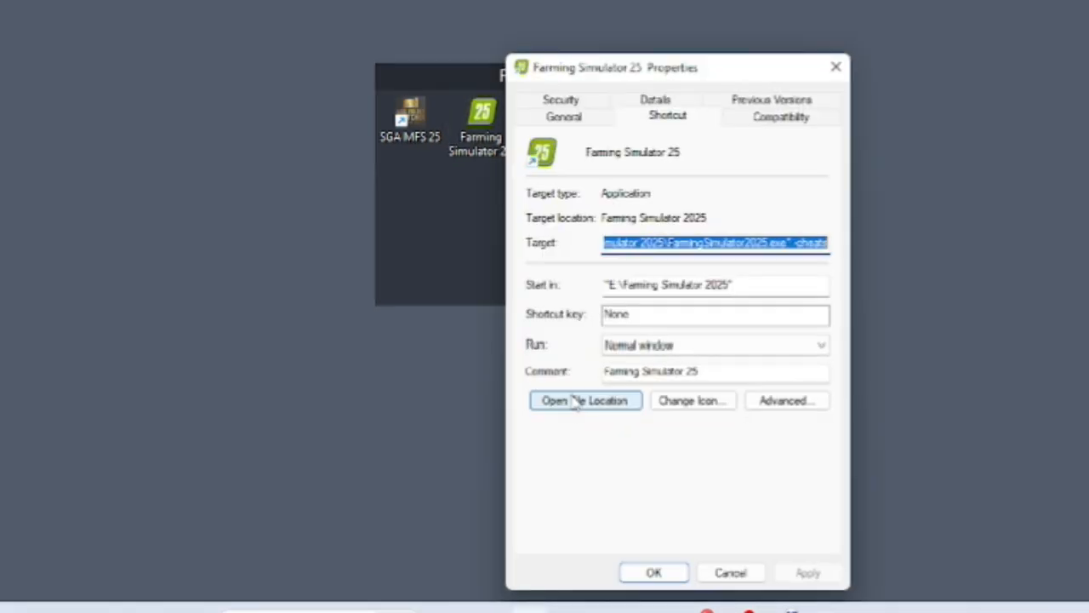
mouse_move(545, 251)
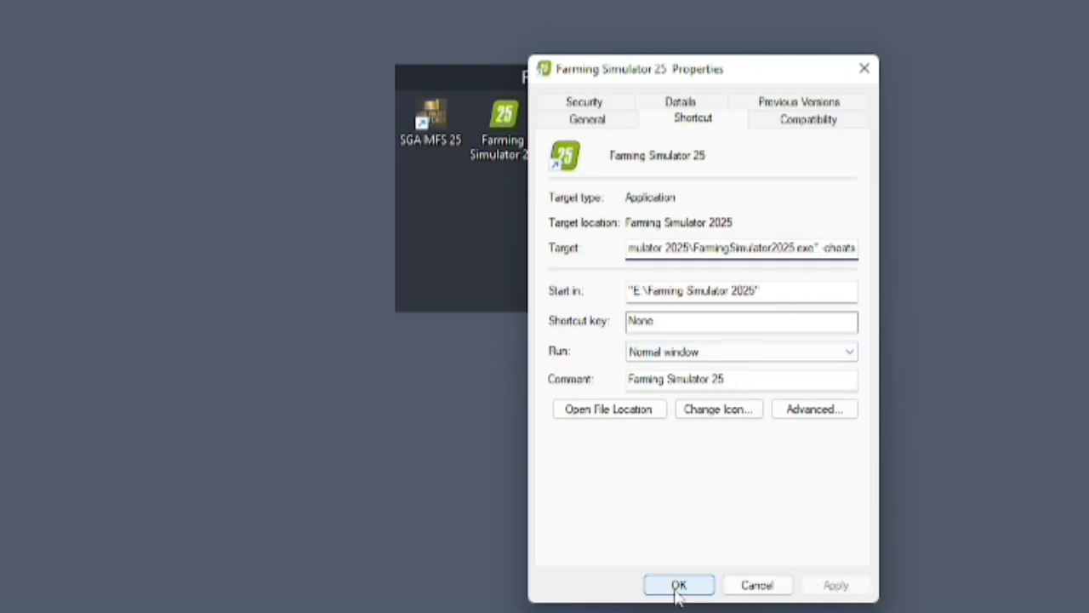
Accept the shortcut properties and launch Farming Simulator 25 from the FS25 fence.
left_click(679, 585)
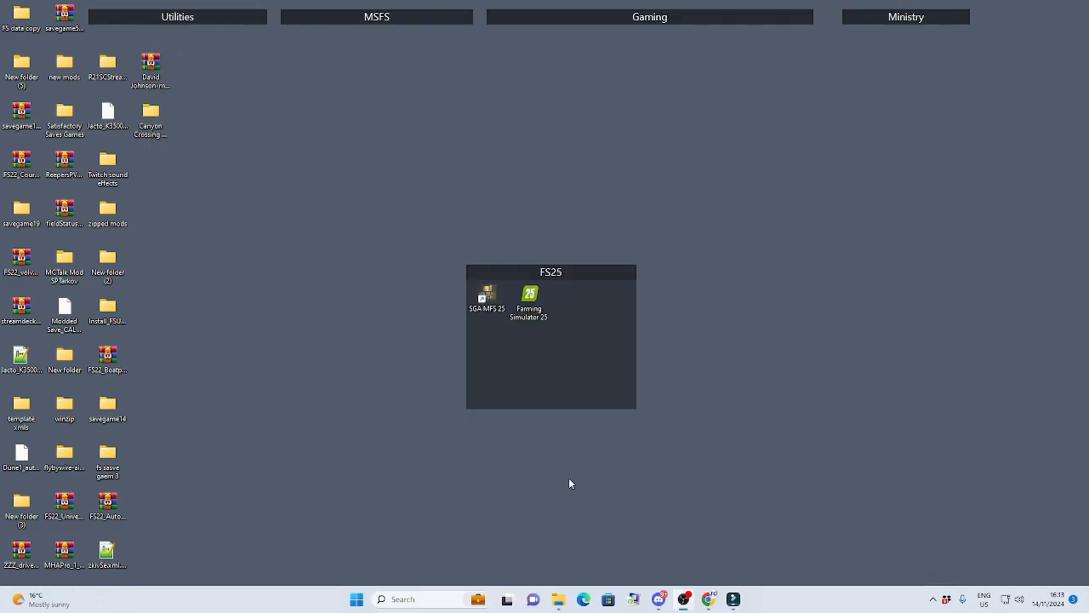
double_click(528, 298)
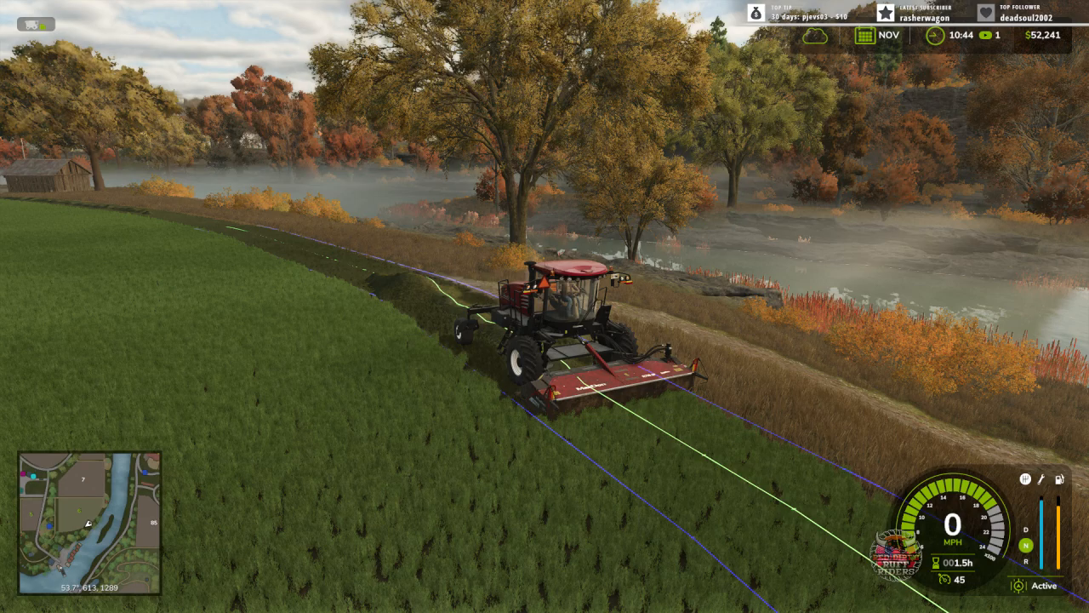